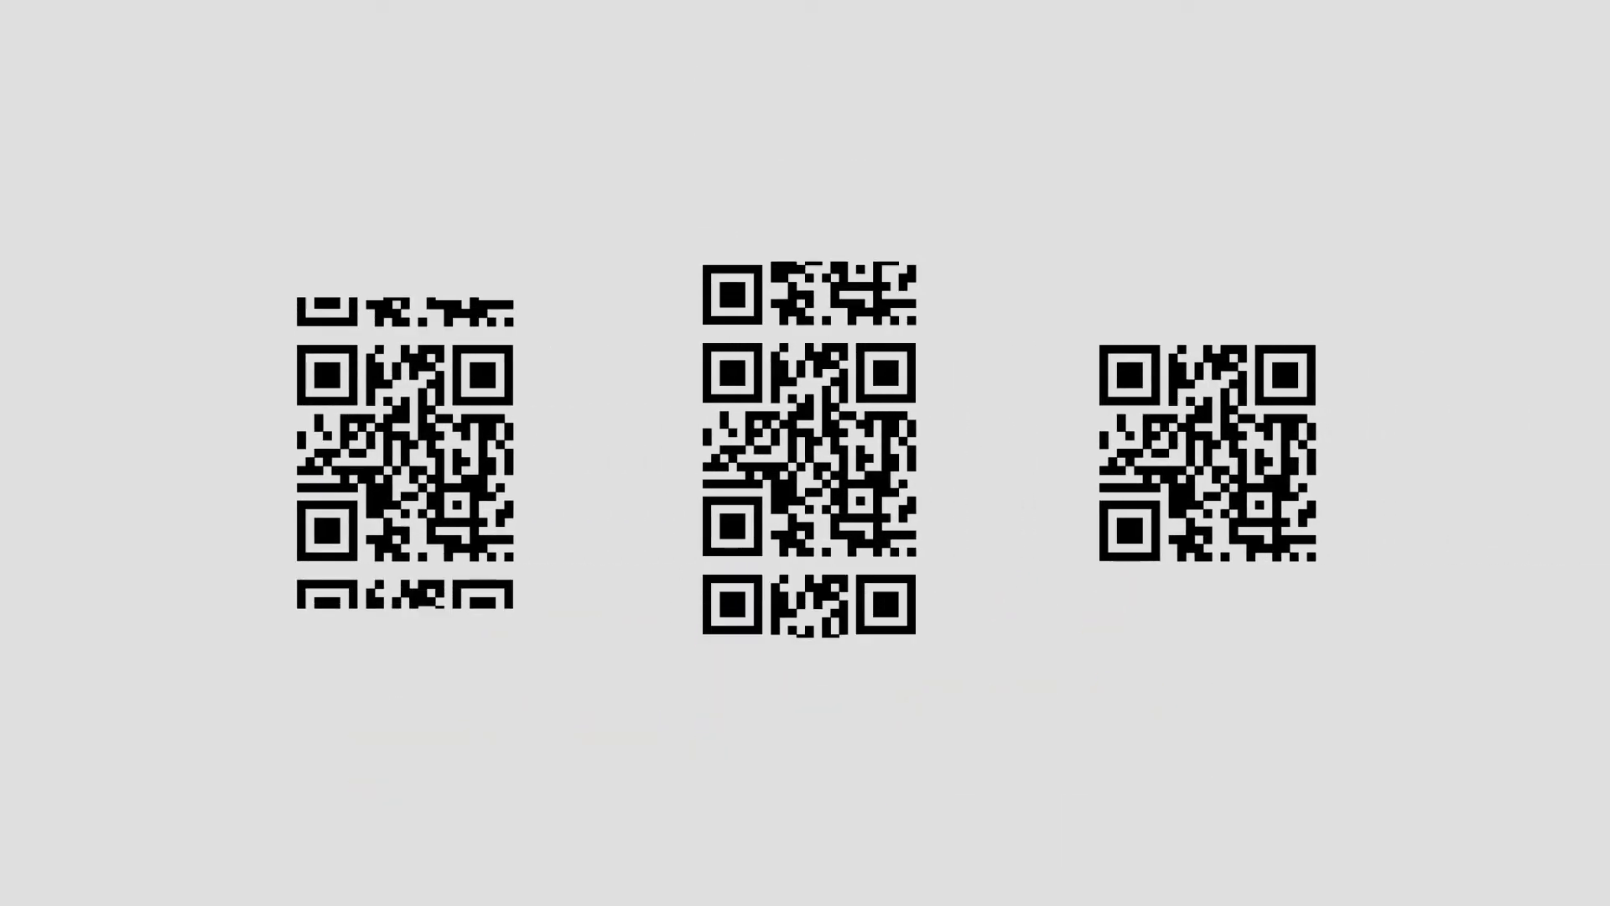
scroll("down", 3)
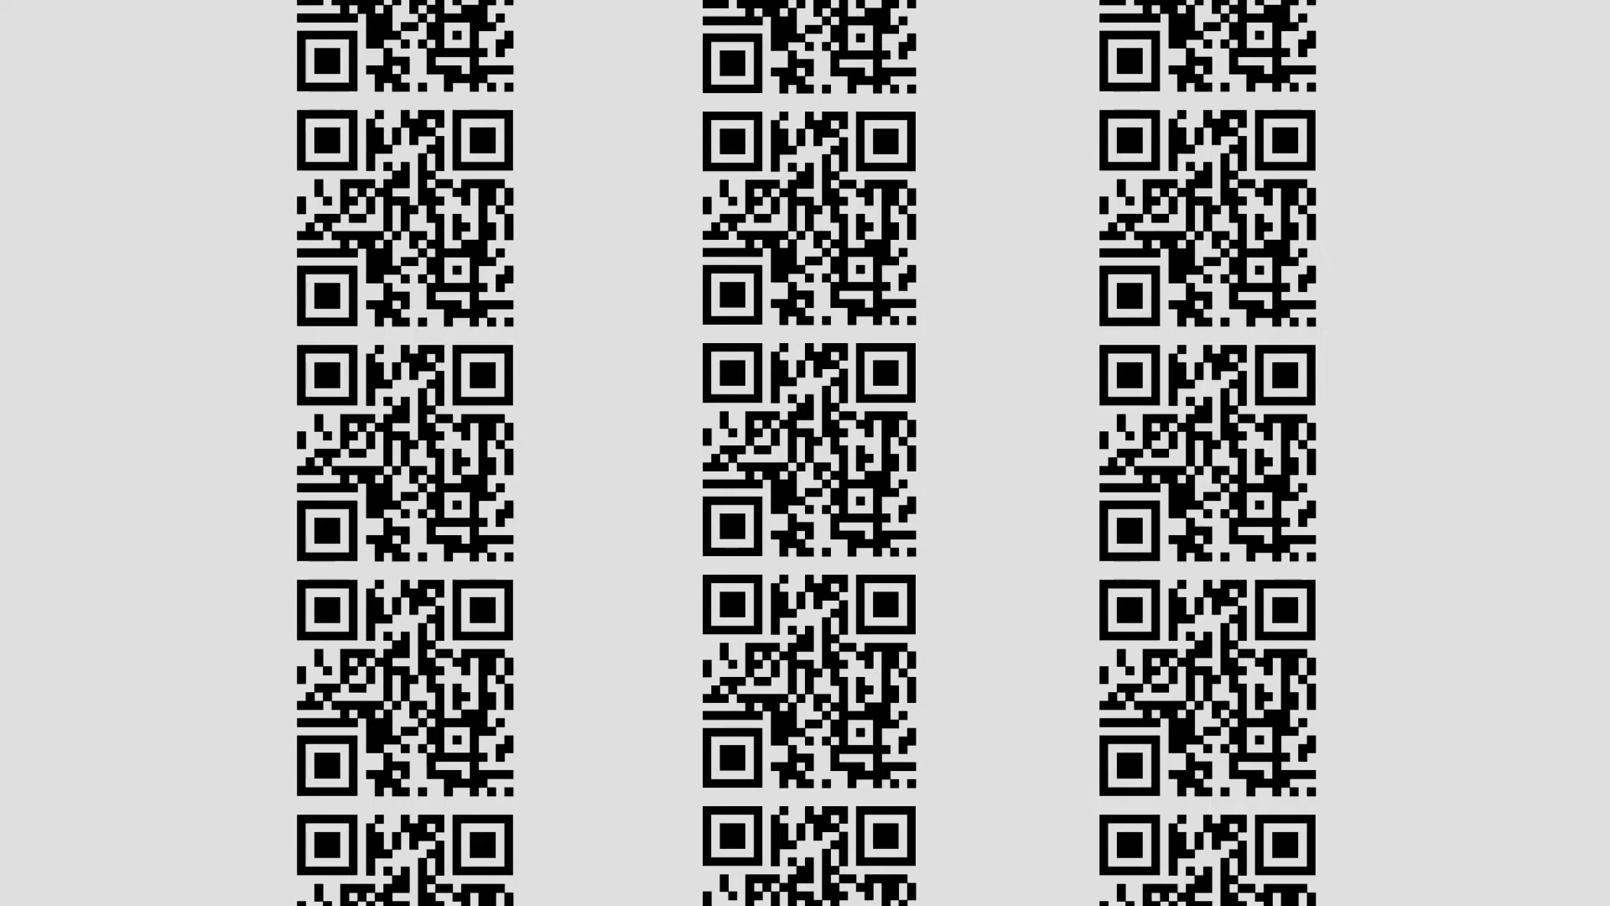